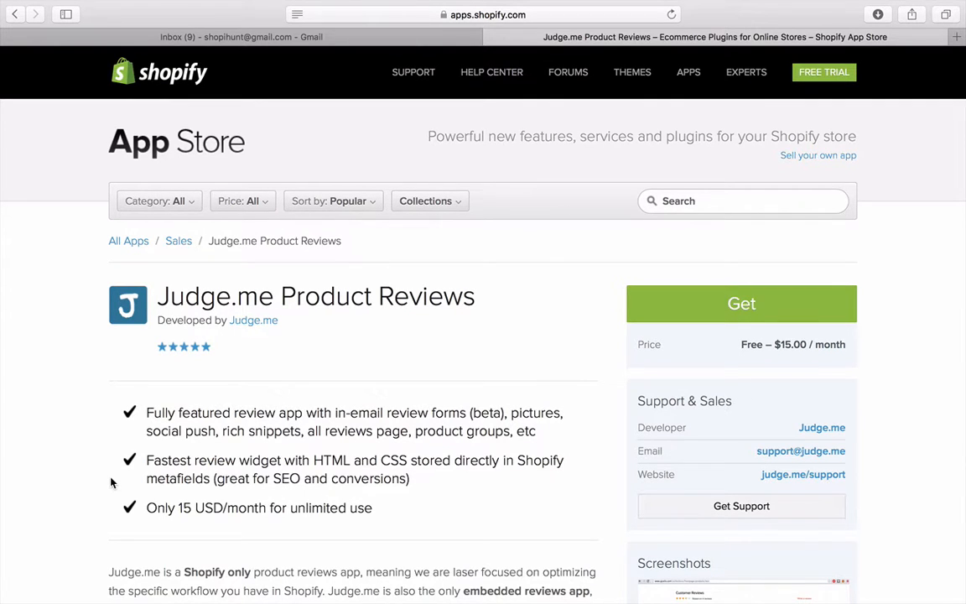
Scroll the Judge.me listing past the bullet summary to the Get more reviews section.
scroll("down", 3)
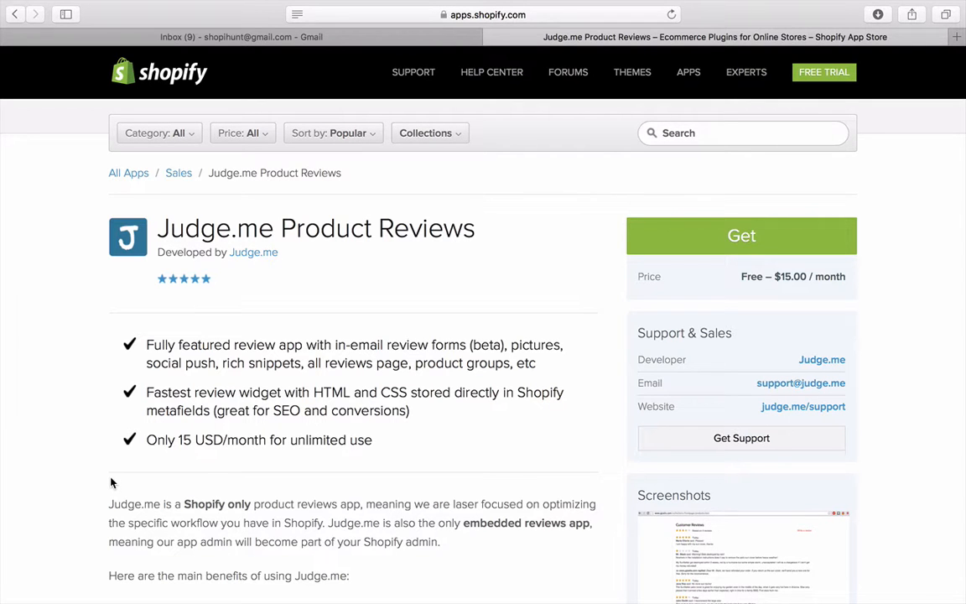
scroll("down", 3)
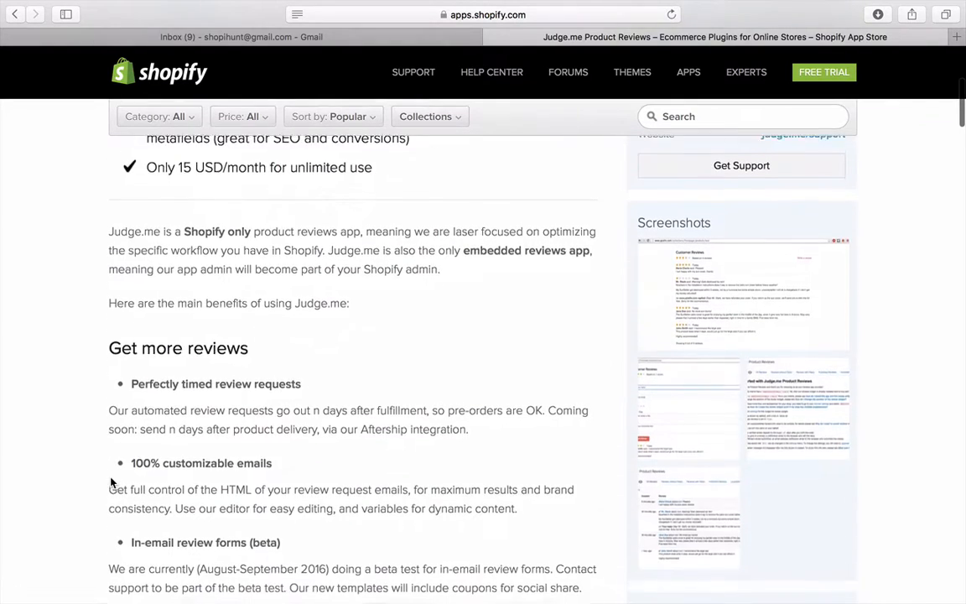
scroll("down", 3)
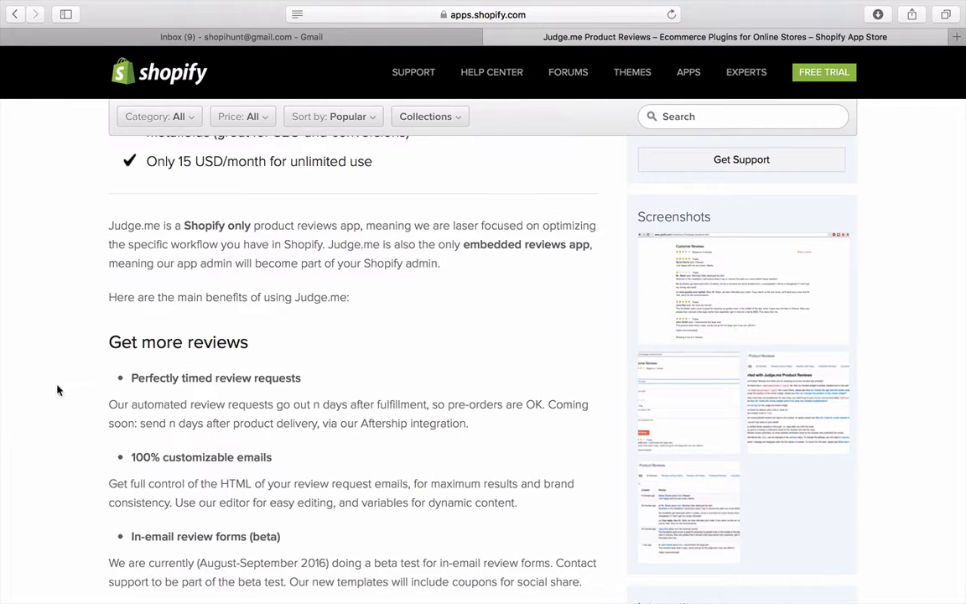
Enlarge the first screenshot thumbnail, the Customer Reviews widget with four sample reviews.
left_click(741, 285)
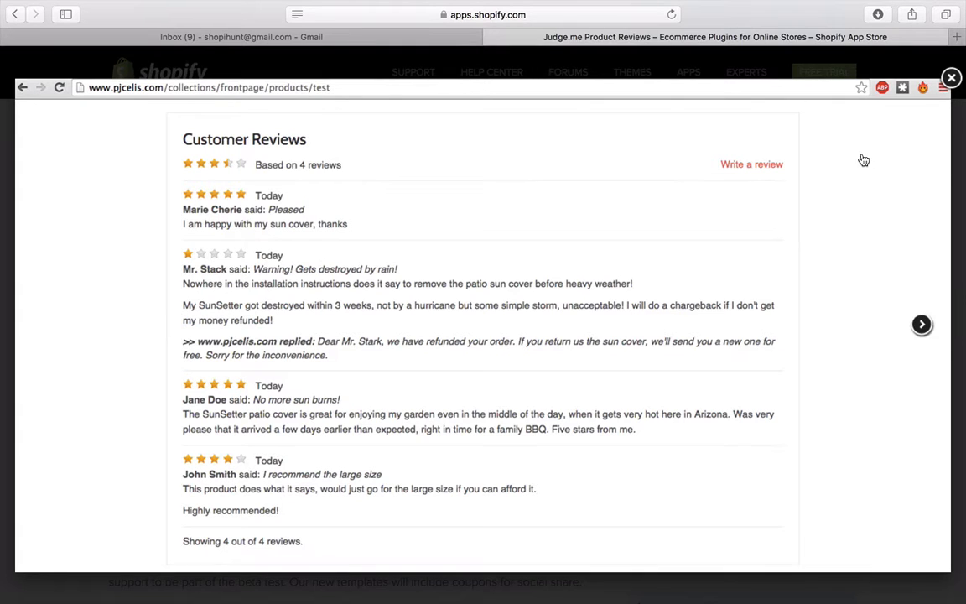
mouse_move(922, 324)
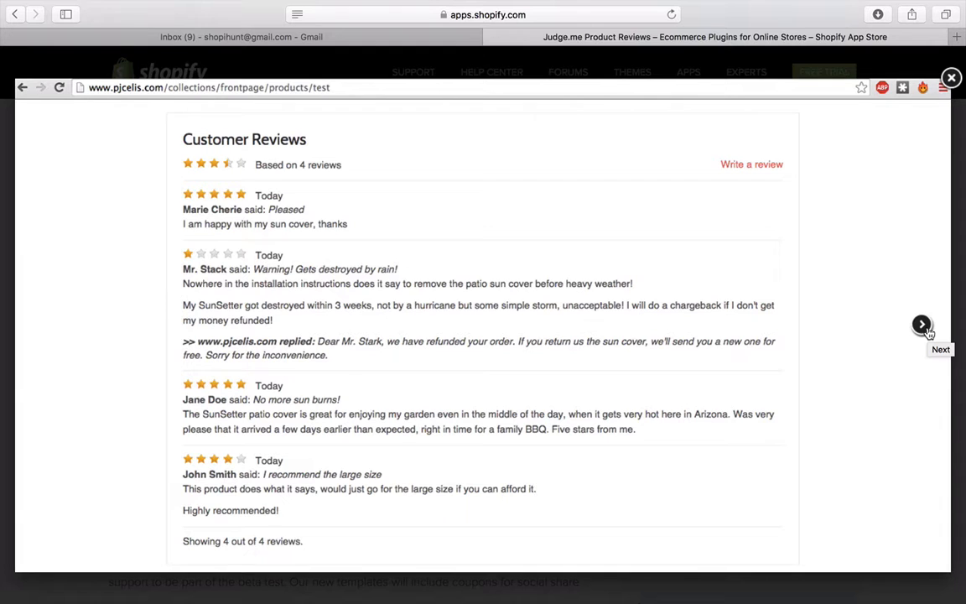
Advance the lightbox to the Getting started with Judge.me admin page screenshot.
left_click(751, 163)
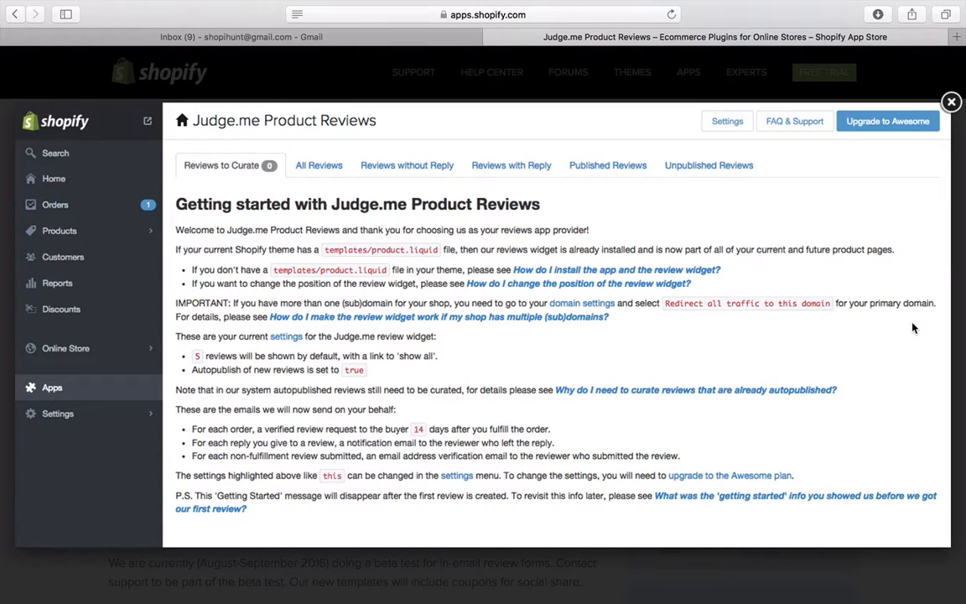
mouse_move(922, 326)
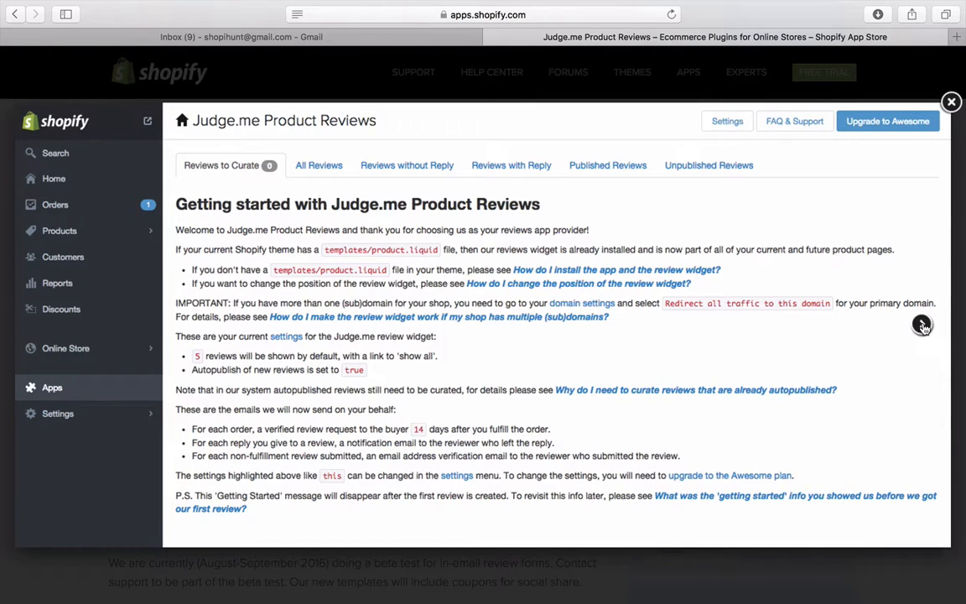
Advance the lightbox again, wrapping back to the Customer Reviews screenshot.
left_click(319, 164)
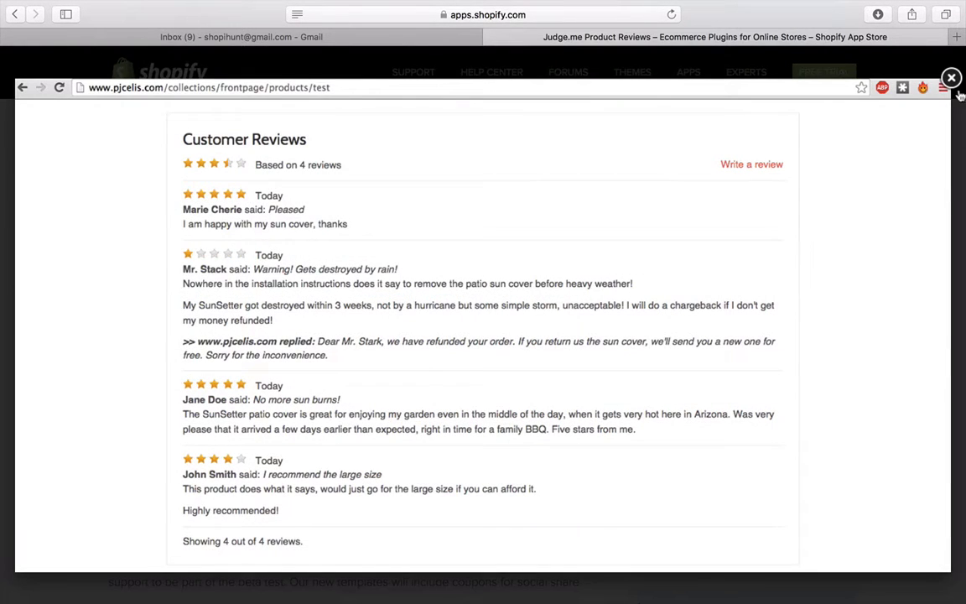
Close the lightbox, skim features down to Engage visitors, then scroll back up.
left_click(951, 78)
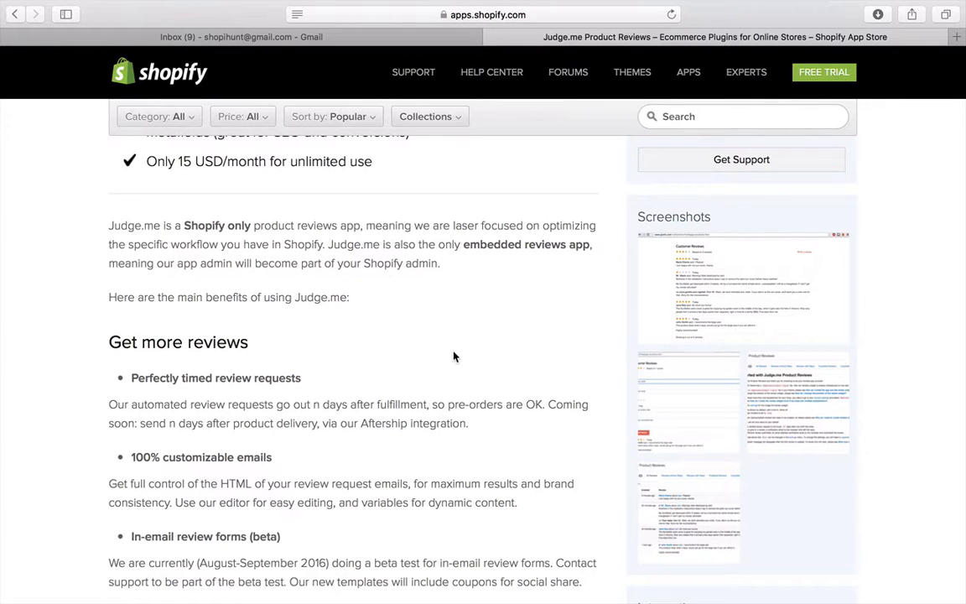
scroll("down", 3)
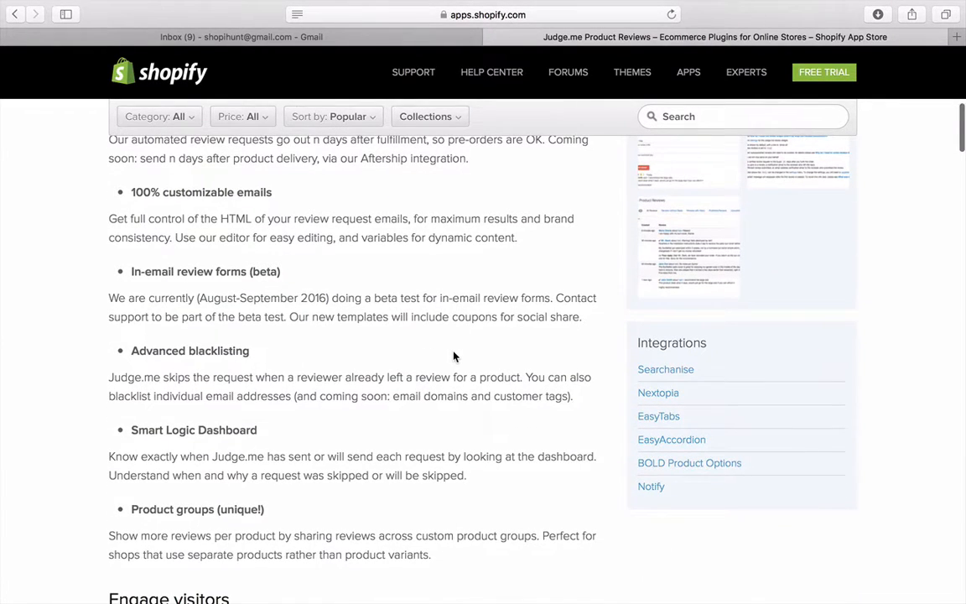
scroll("down", 3)
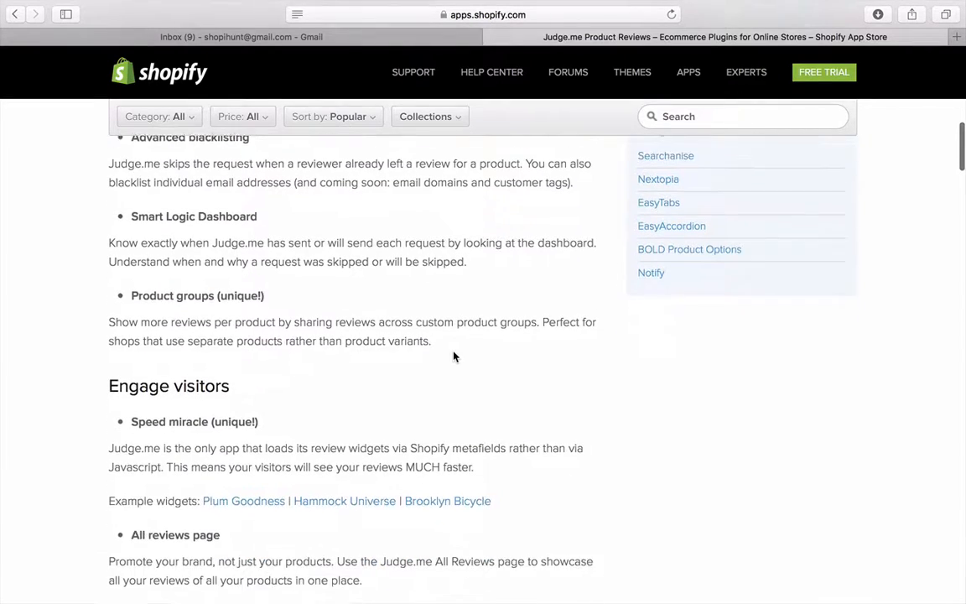
scroll("down", 3)
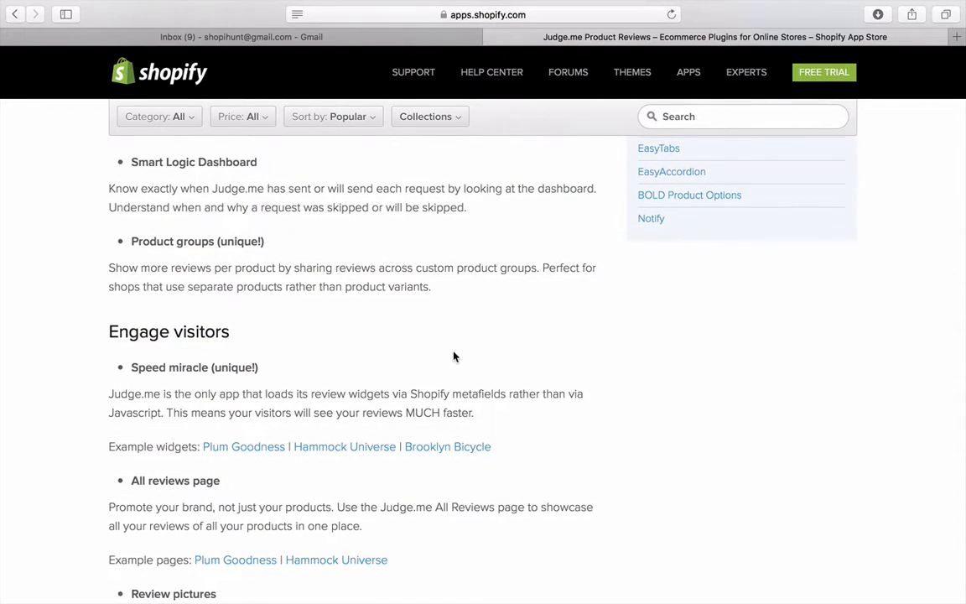
mouse_move(621, 411)
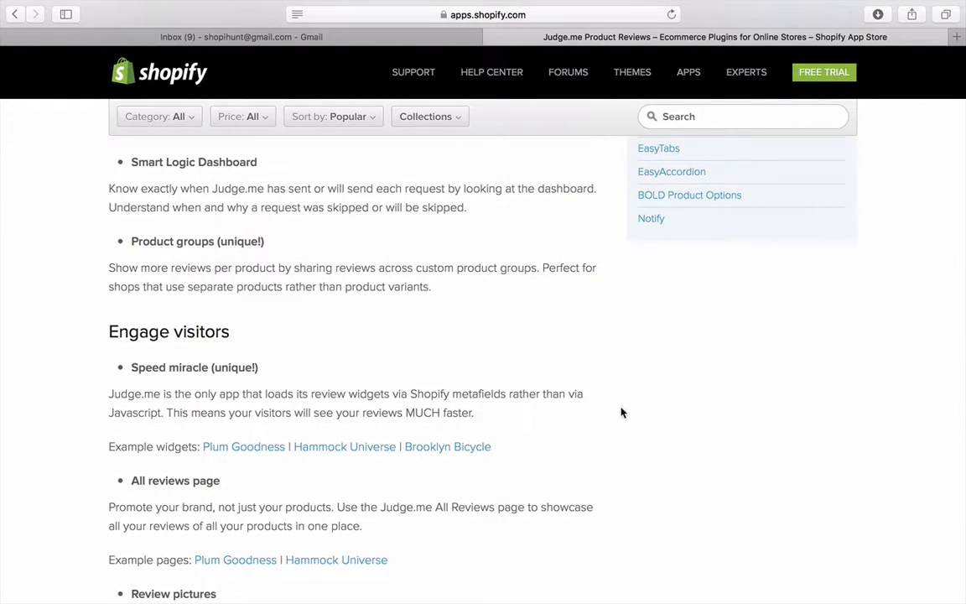
scroll("down", 3)
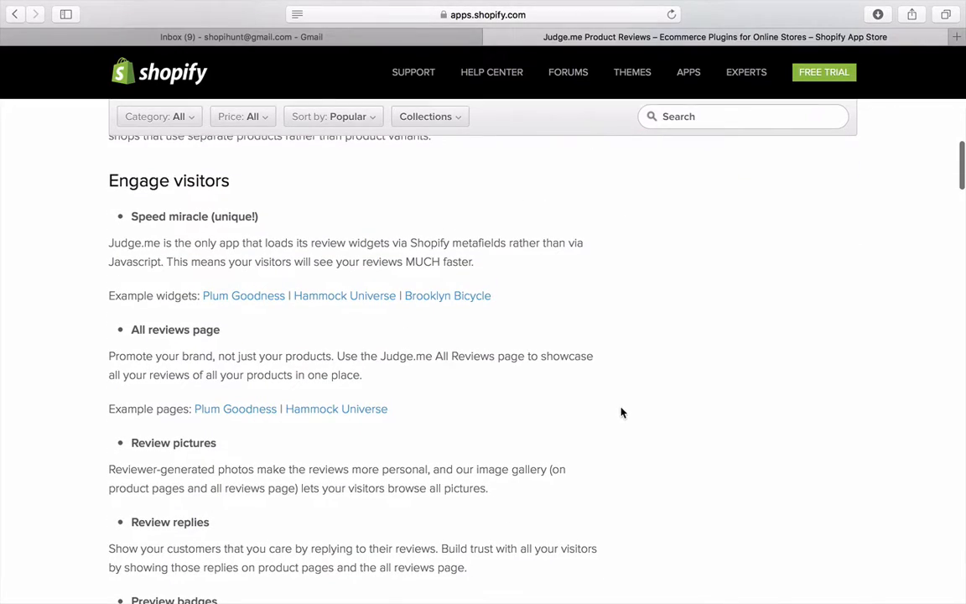
scroll("up", 3)
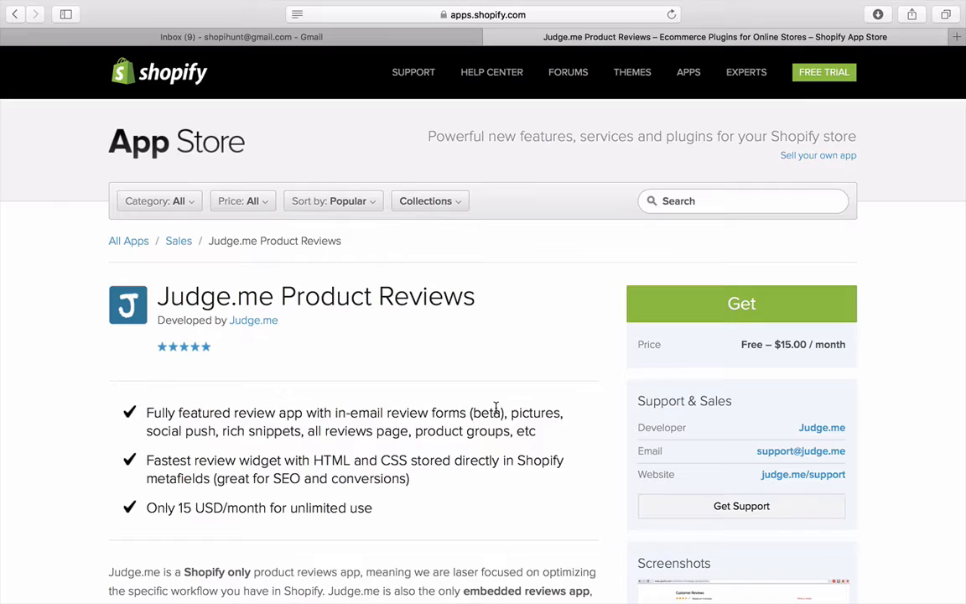
scroll("down", 3)
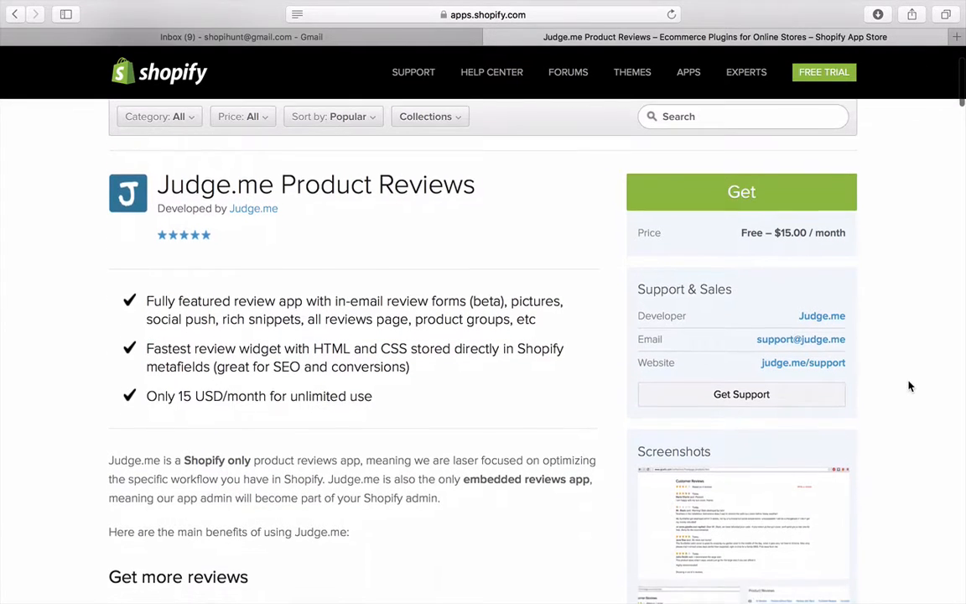
scroll("down", 3)
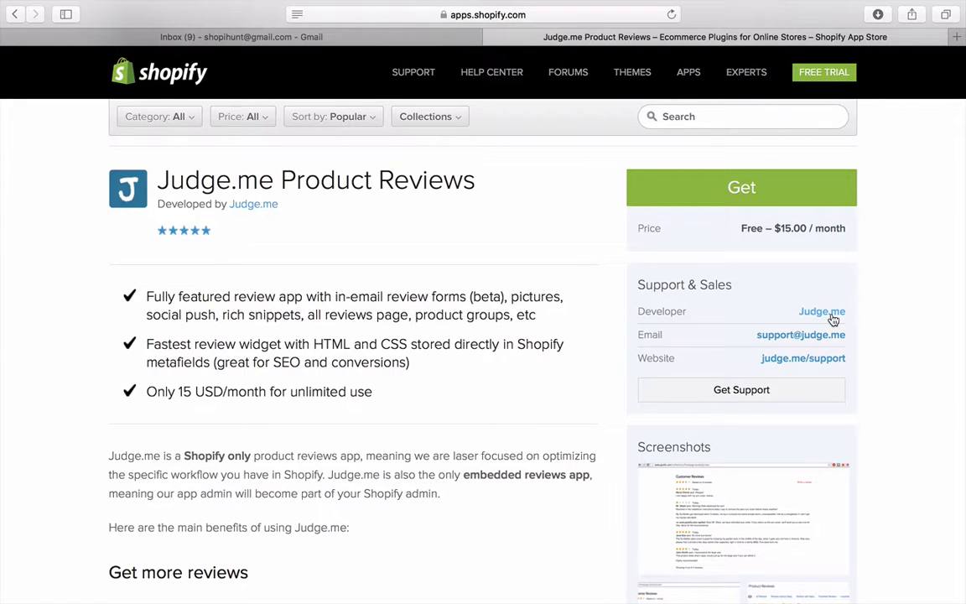
mouse_move(736, 280)
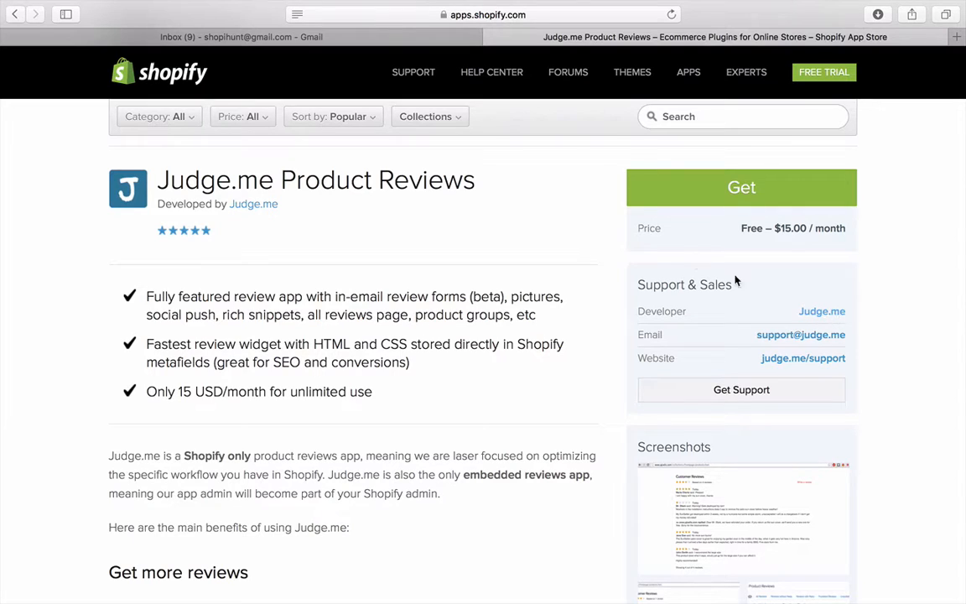
mouse_move(693, 242)
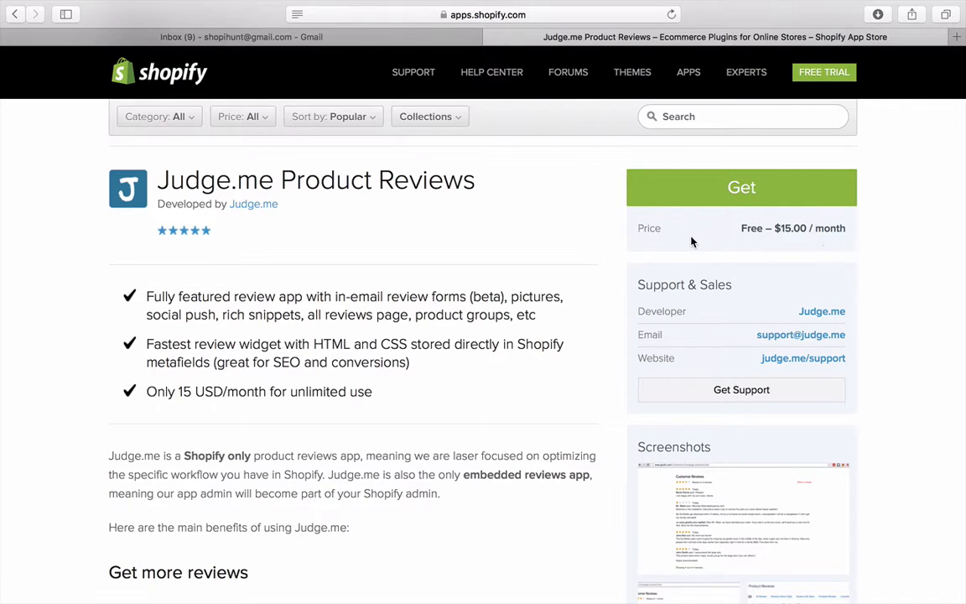
mouse_move(822, 311)
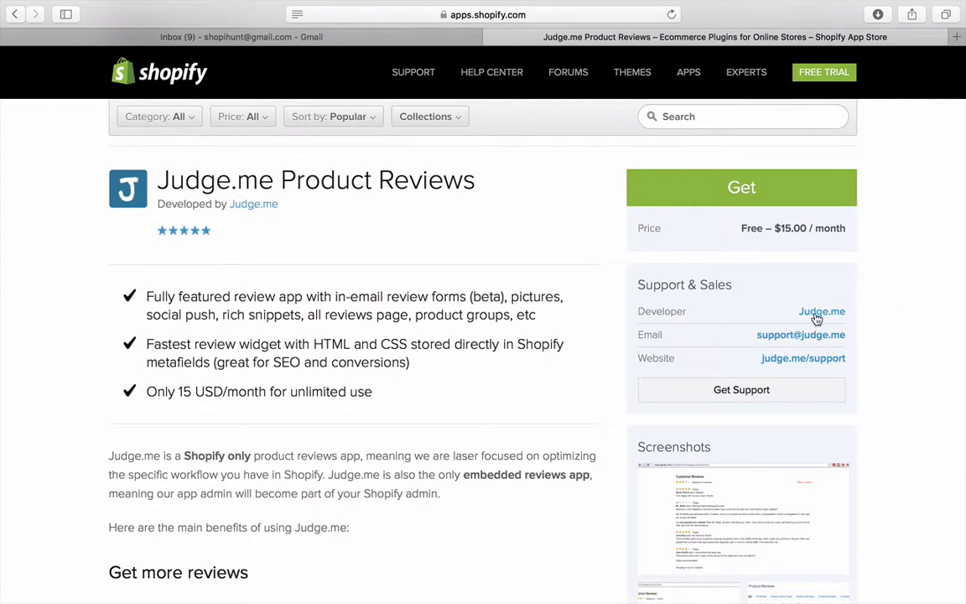
Check Judge.me's developer page, which lists one app, and reopen the Product Reviews listing.
left_click(822, 311)
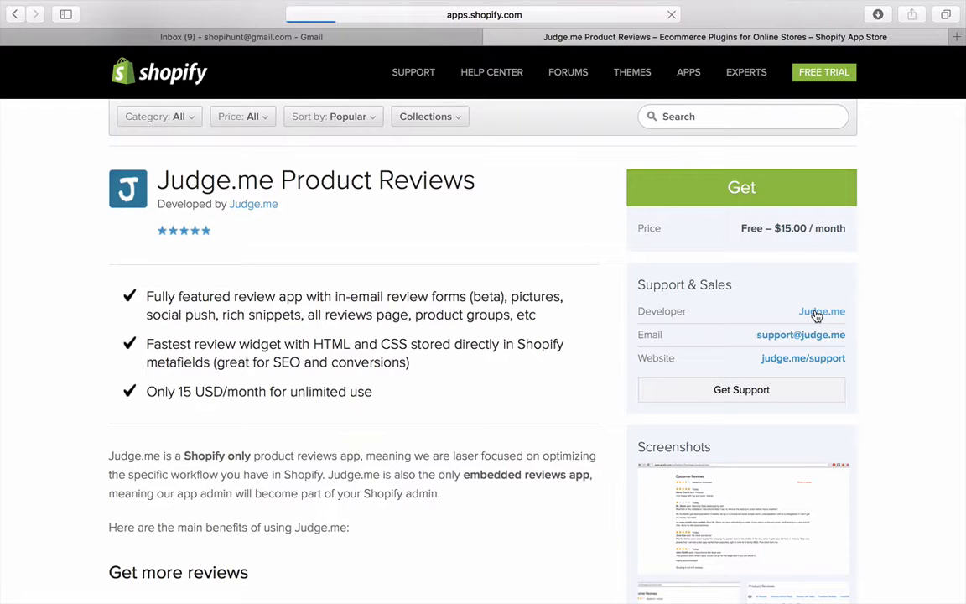
left_click(821, 311)
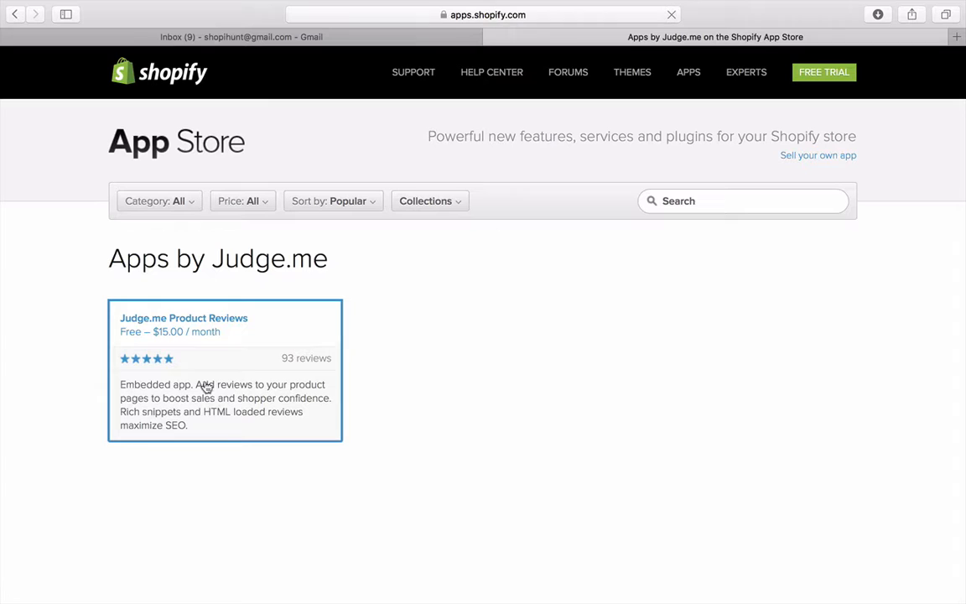
left_click(184, 318)
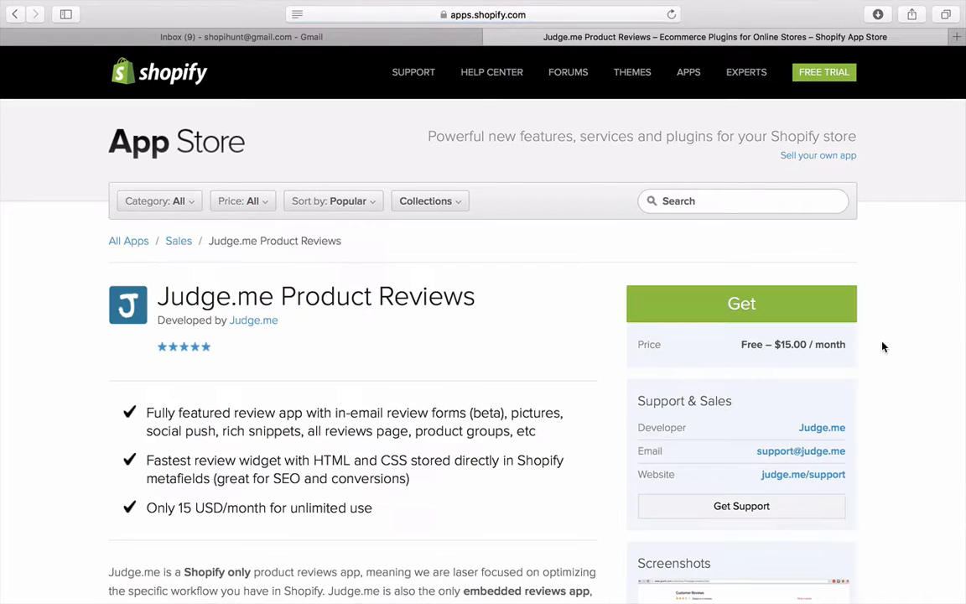
left_click(741, 505)
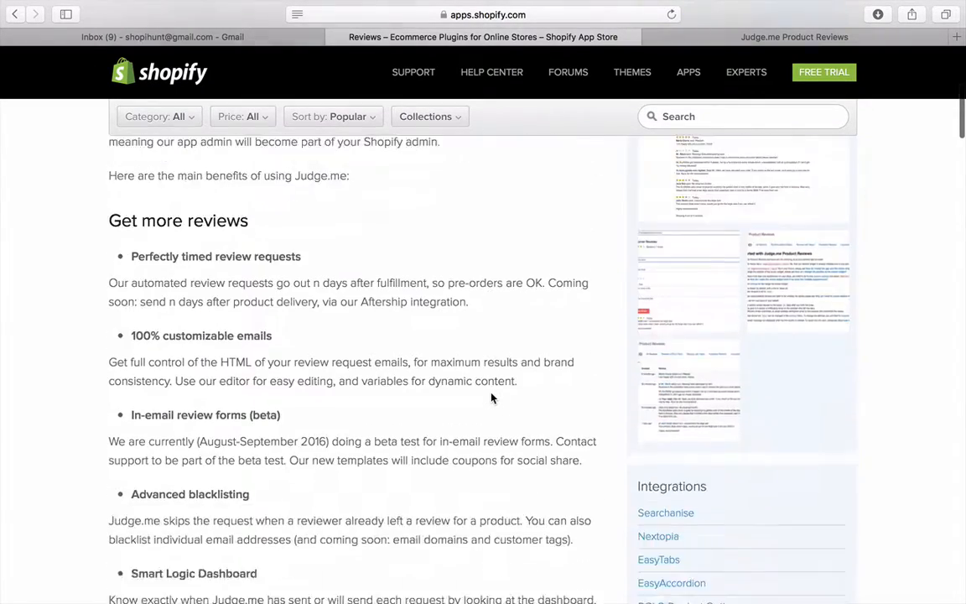
Read down to the Happiness guaranteed pricing section, then back up to Reviews import.
scroll("down", 3)
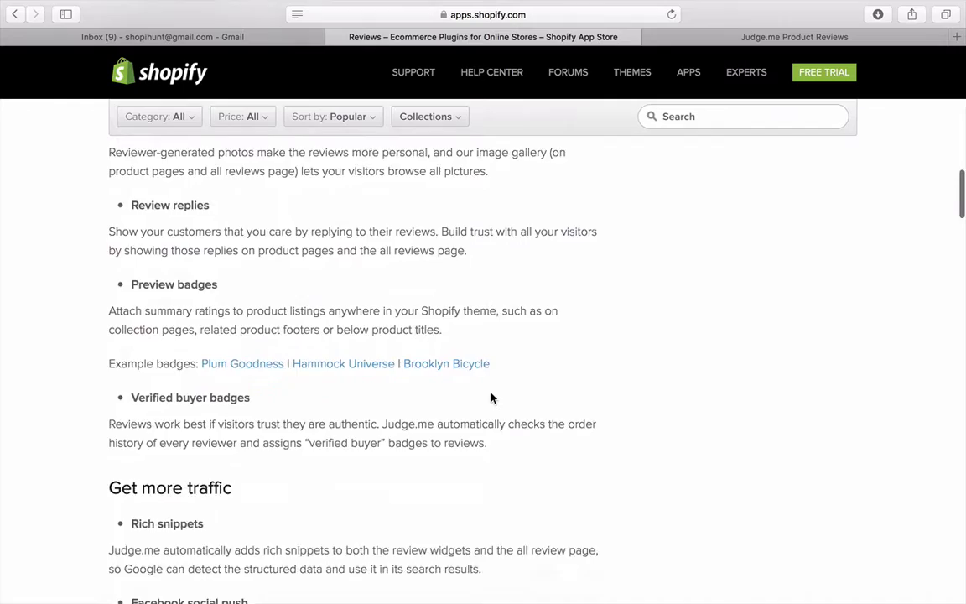
scroll("down", 3)
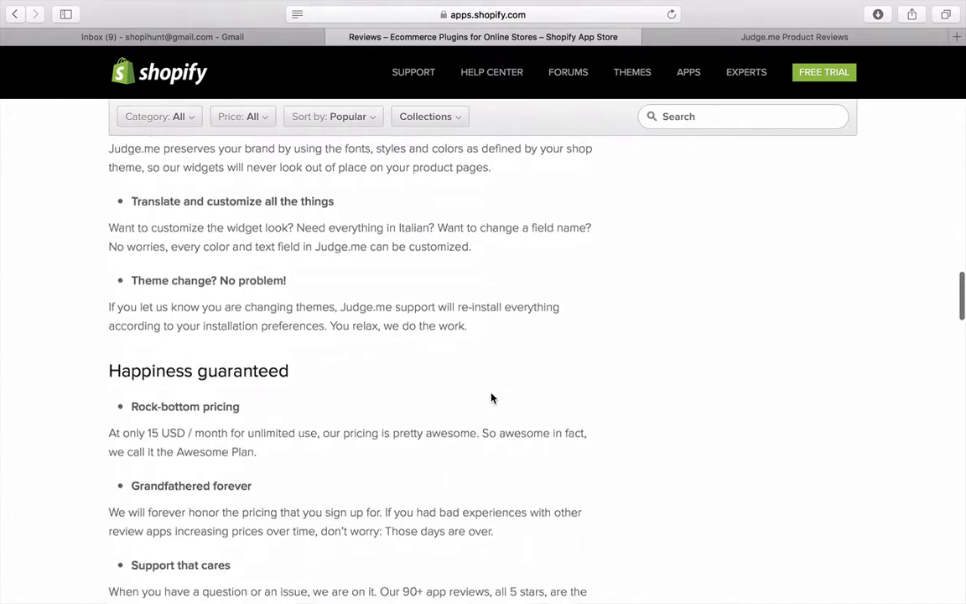
scroll("down", 3)
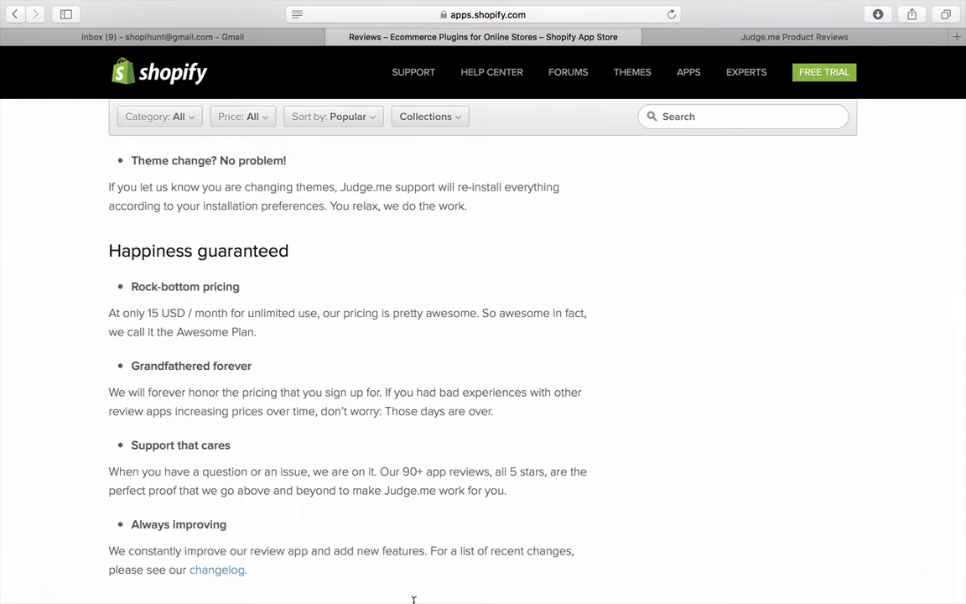
mouse_move(683, 376)
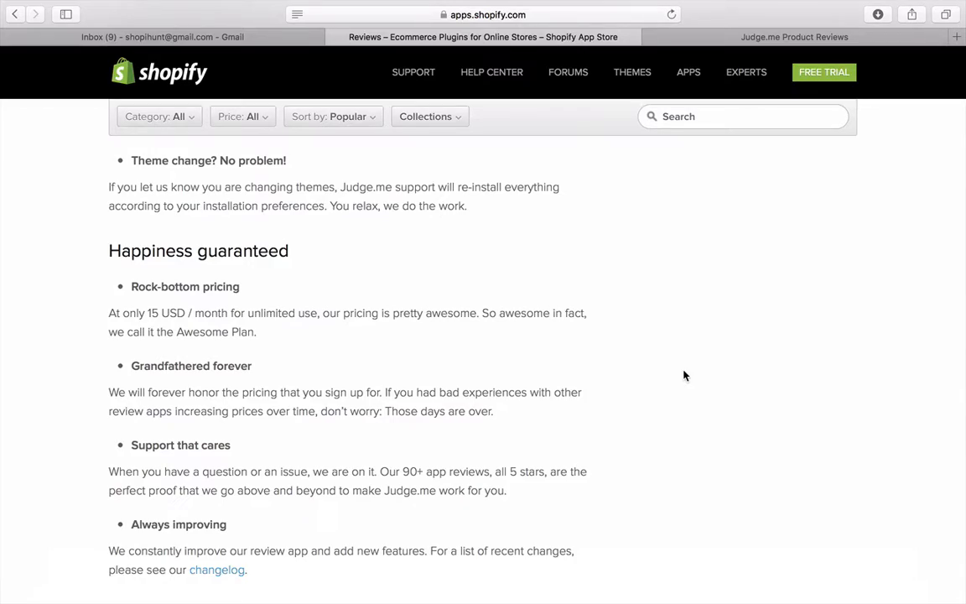
scroll("up", 3)
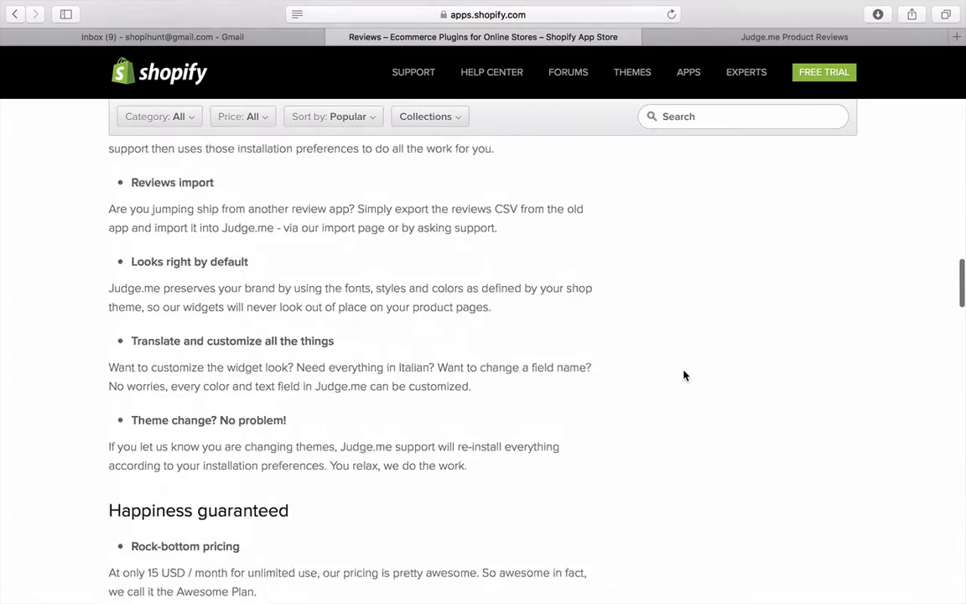